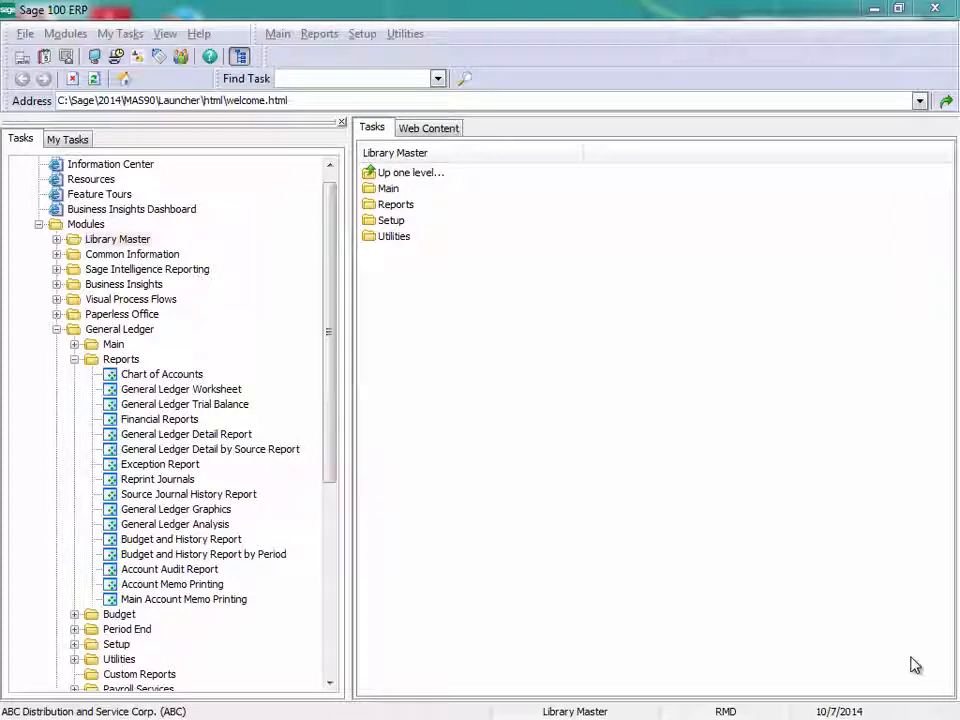
mouse_move(904, 658)
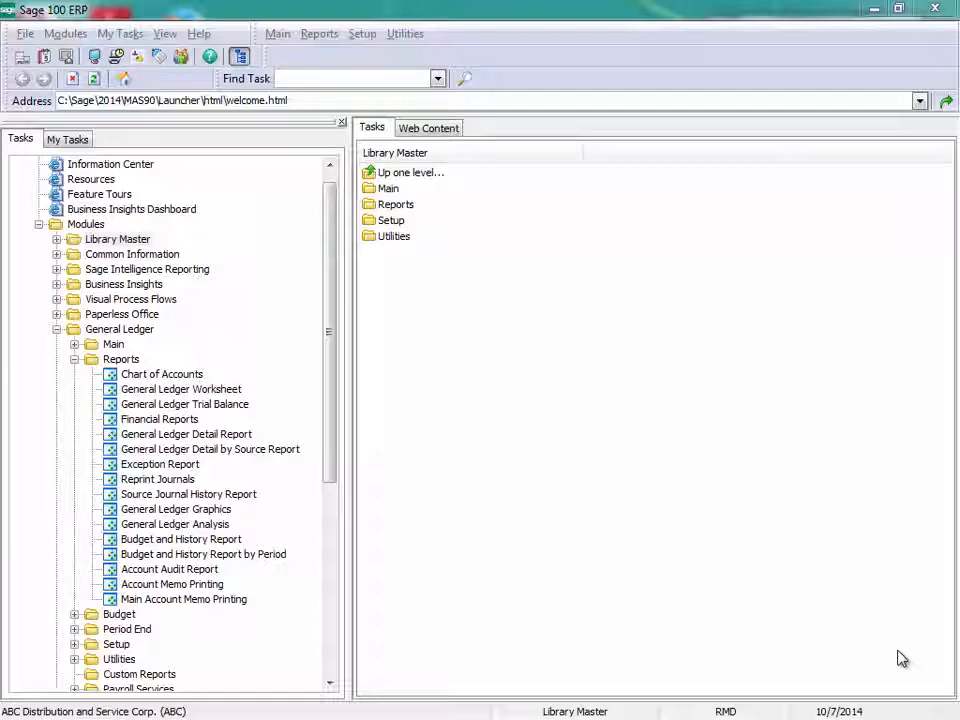
Launch the General Ledger Trial Balance report options from the Reports list
click(180, 404)
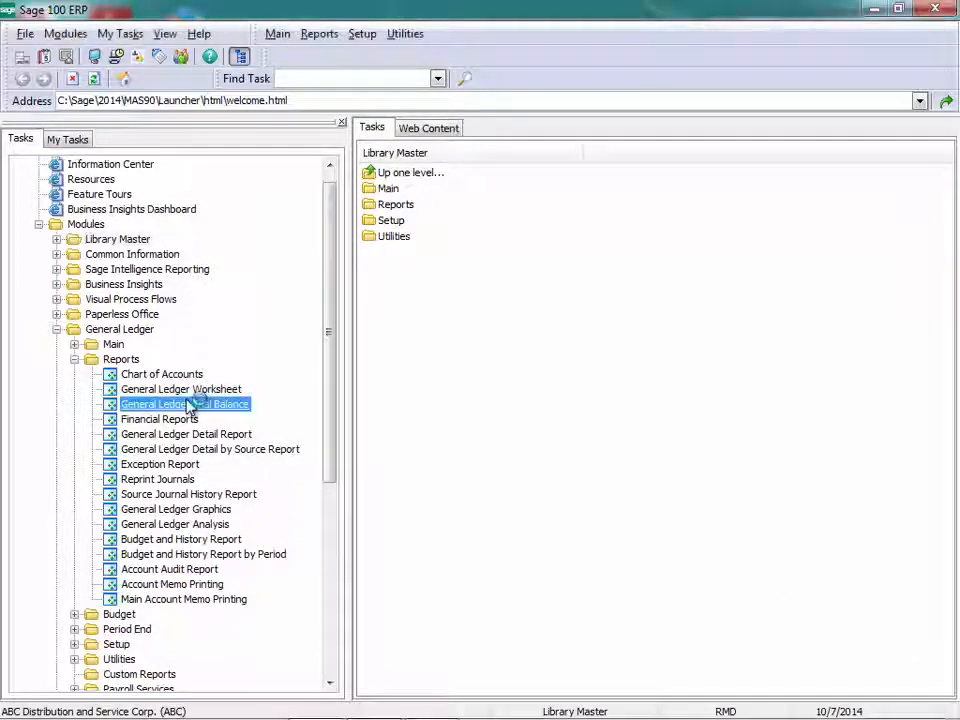
double_click(184, 404)
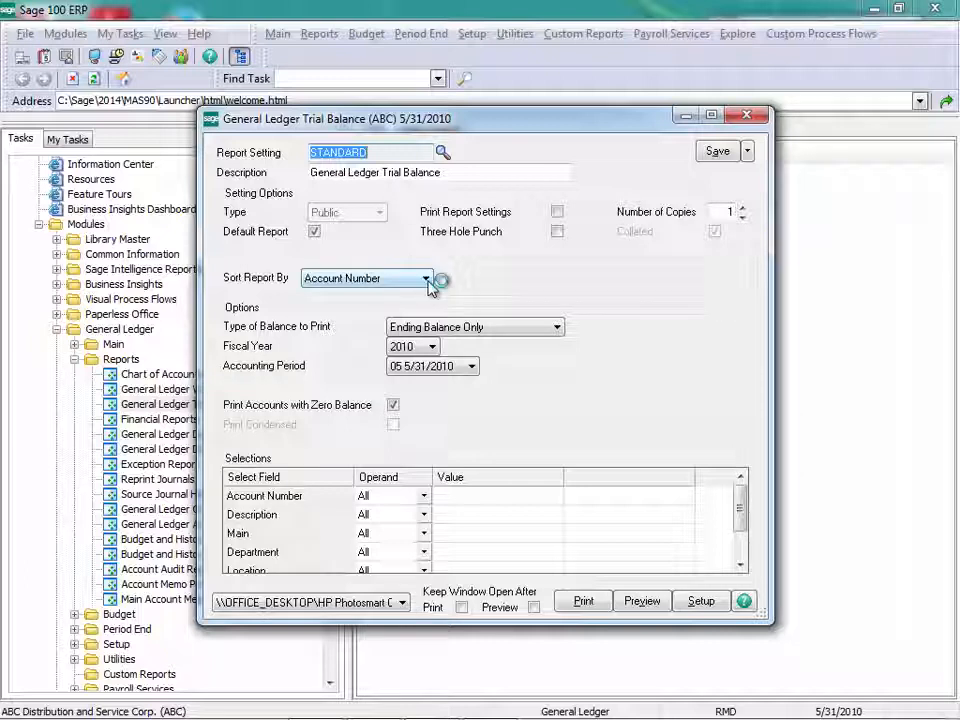
Keep the report sorted by account number and printing ending balances only
click(424, 278)
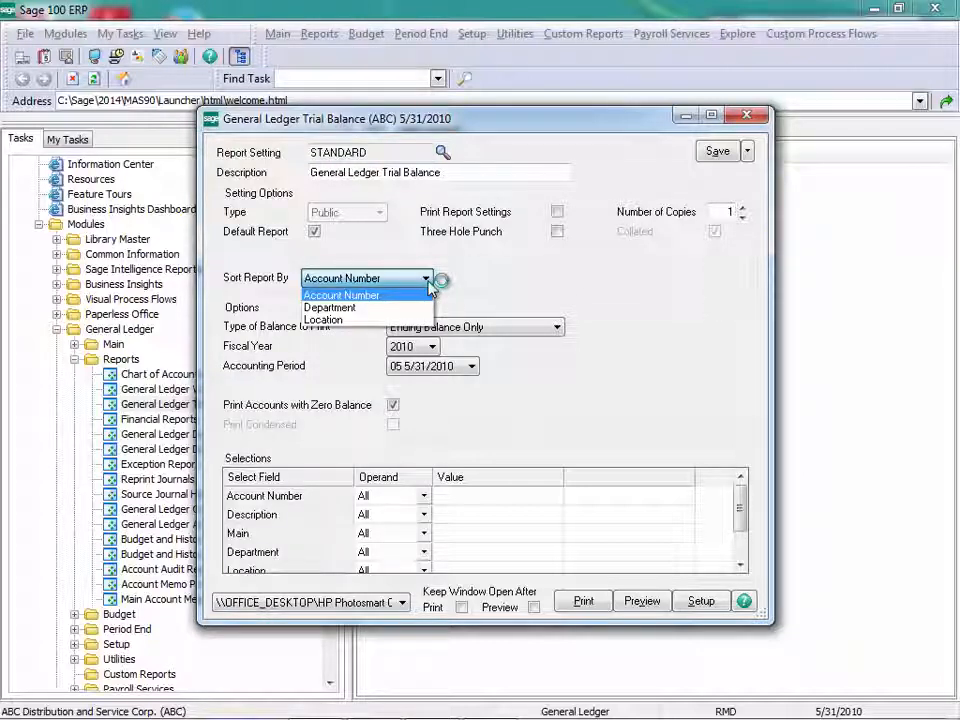
mouse_move(430, 288)
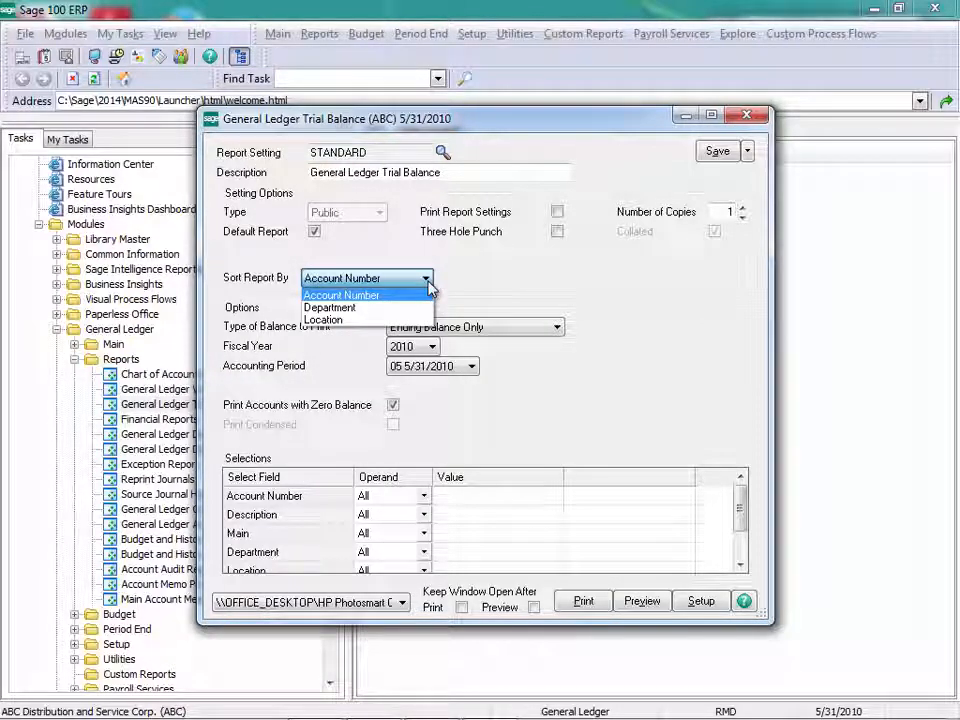
click(342, 294)
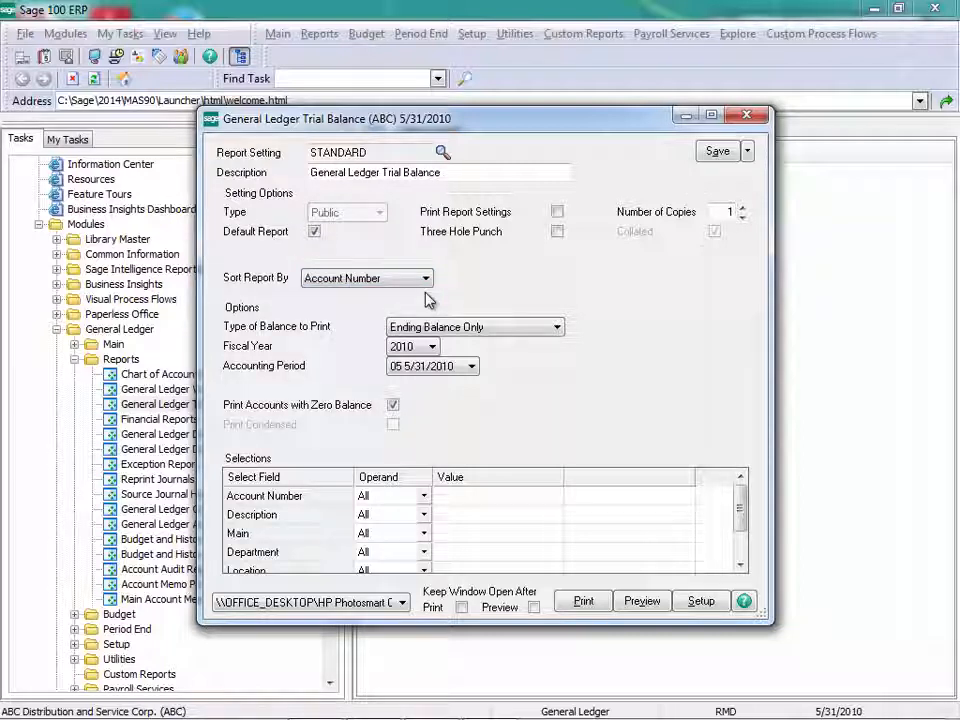
mouse_move(608, 298)
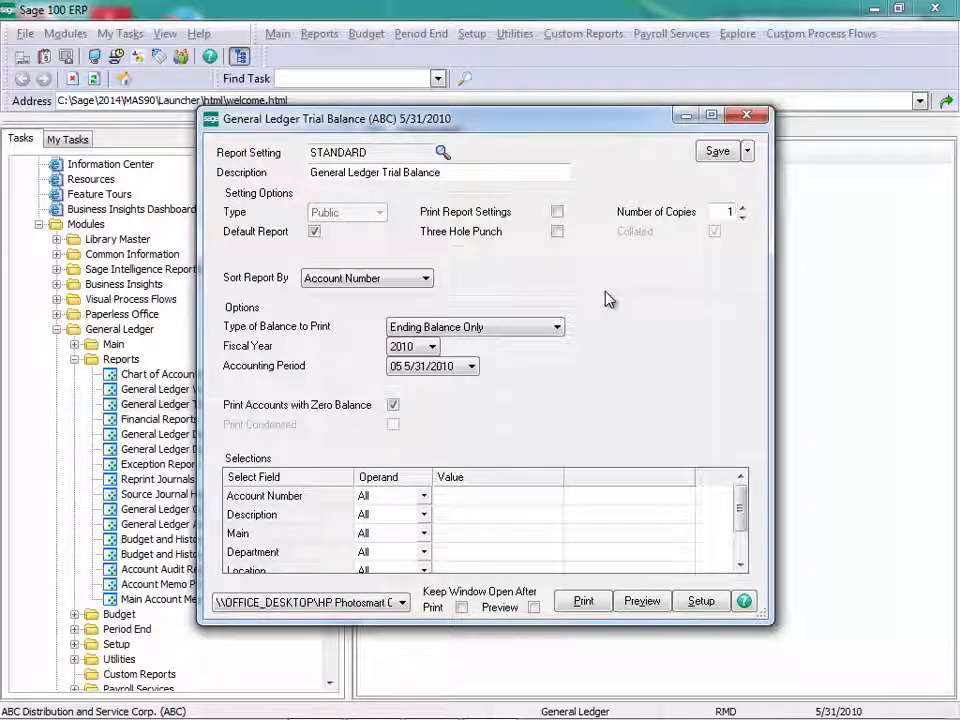
click(558, 328)
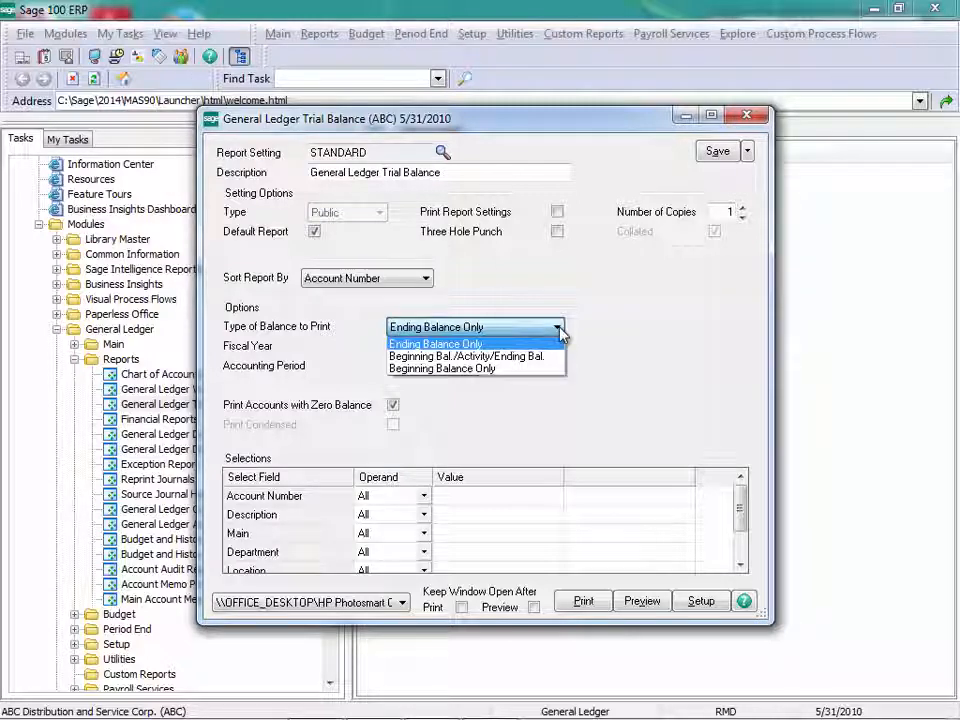
click(468, 356)
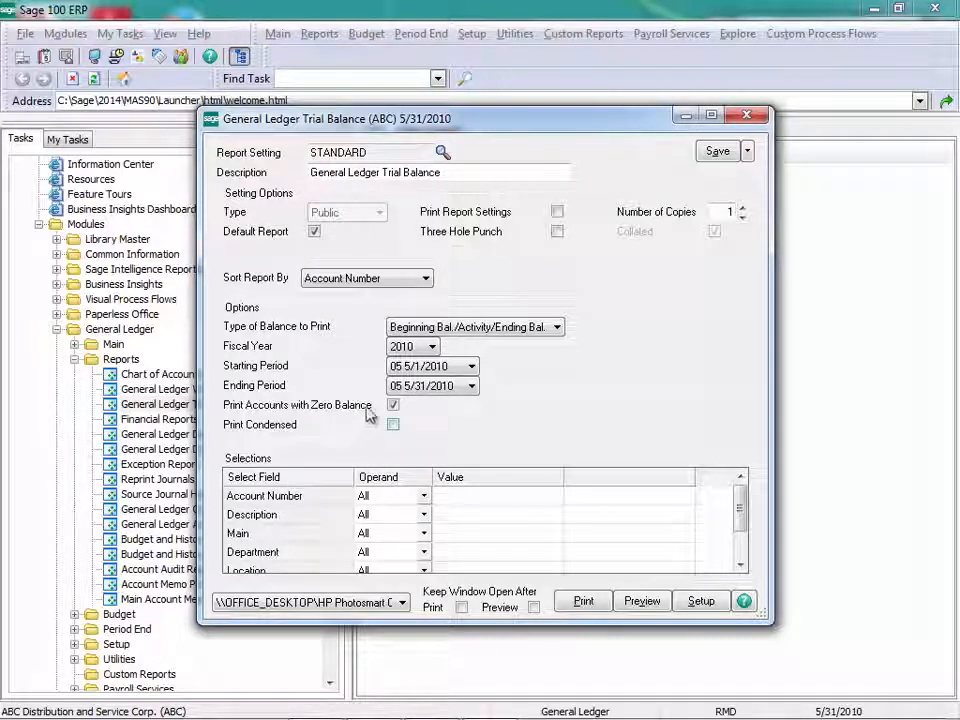
click(392, 404)
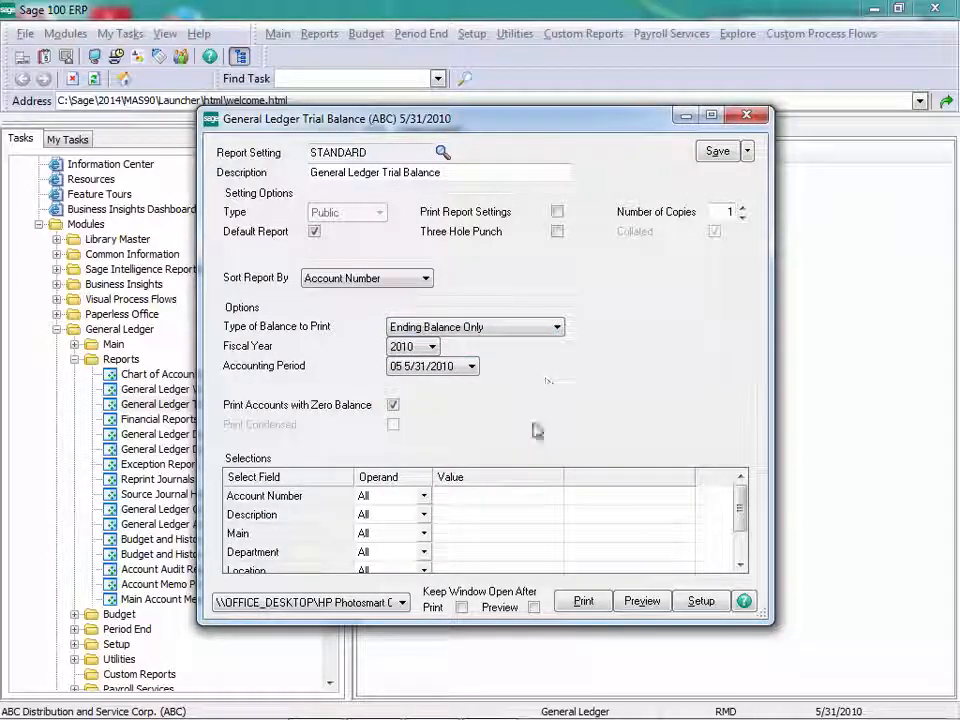
Preview the ending-balance trial balance and jump to the last page showing the report total
click(640, 600)
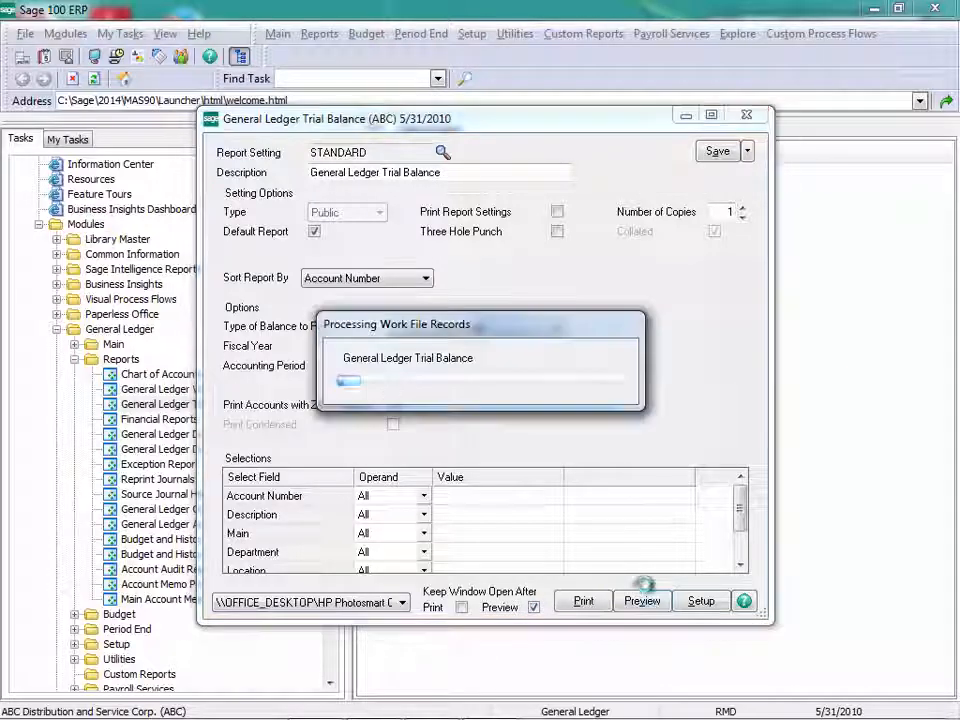
click(642, 600)
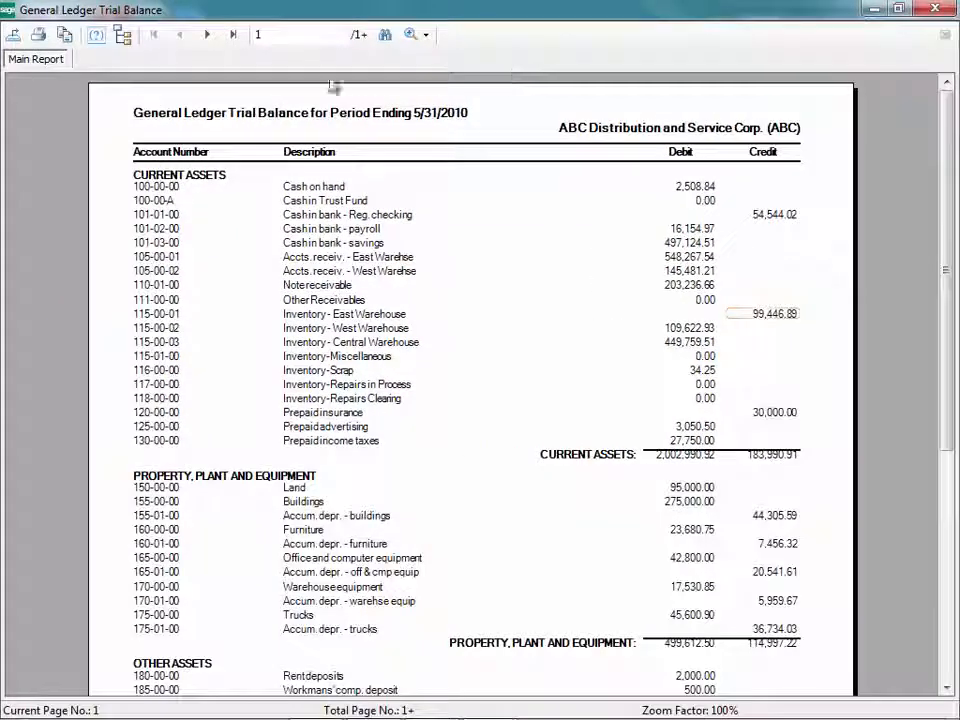
click(232, 34)
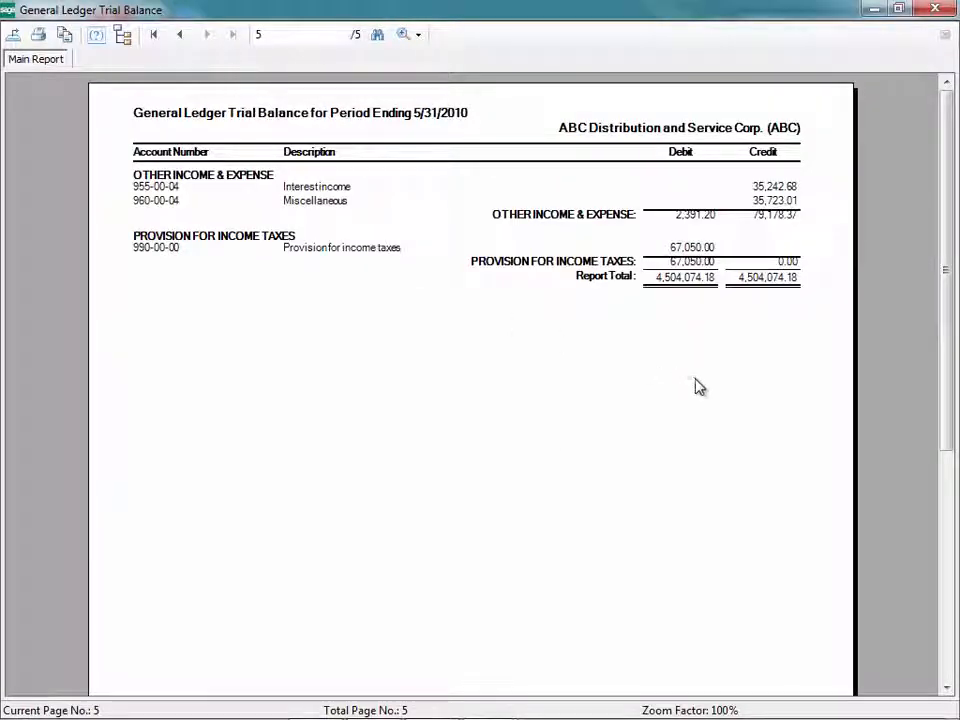
mouse_move(672, 324)
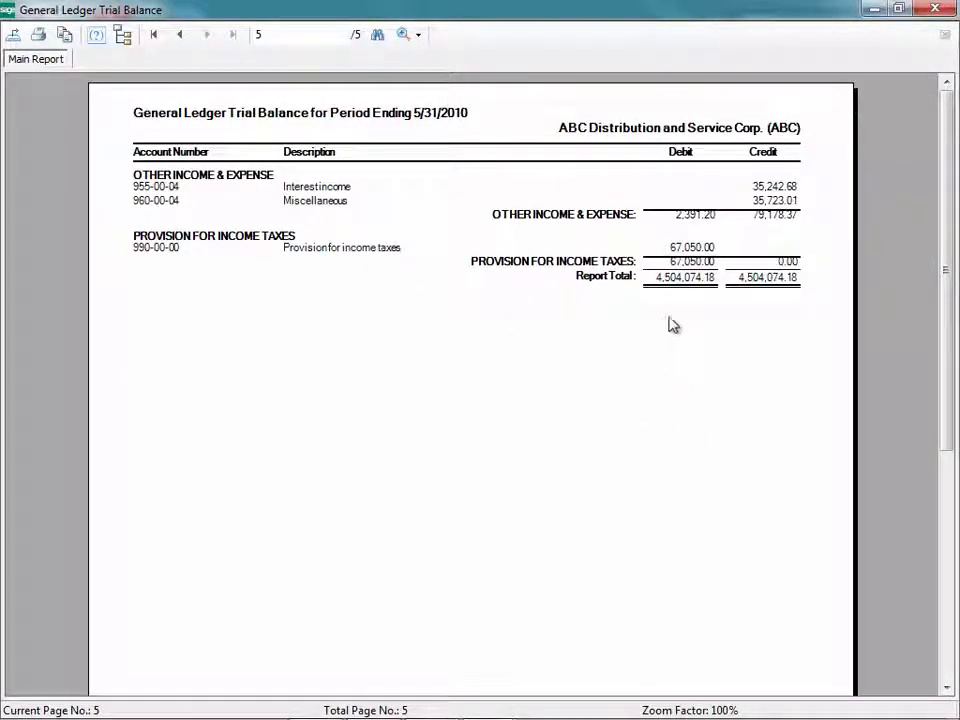
mouse_move(772, 308)
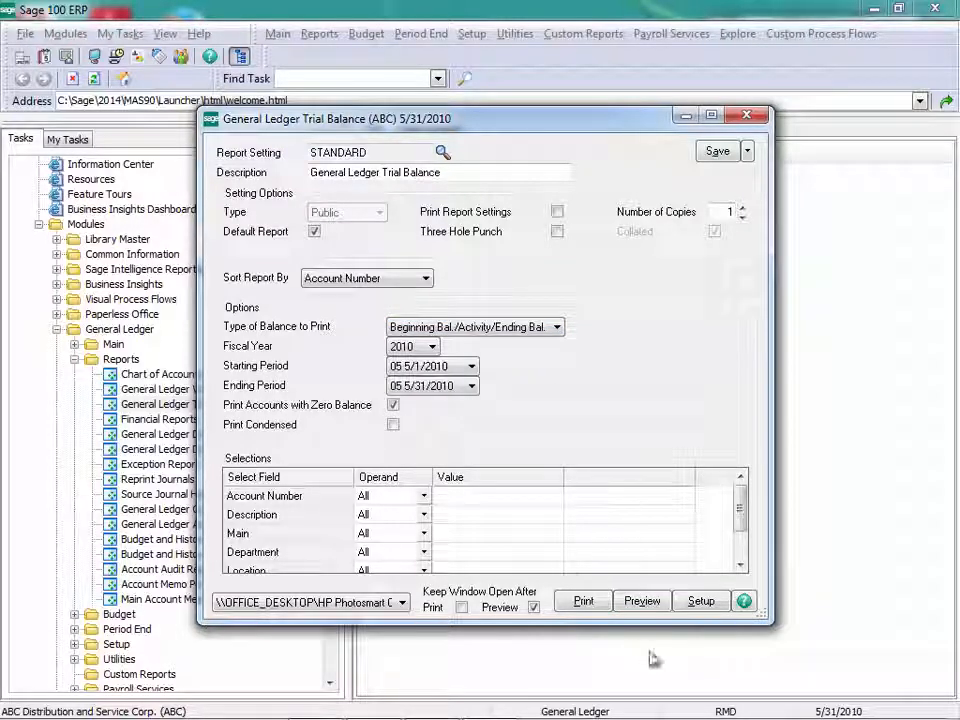
Preview the beginning/activity/ending trial balance for May 2010 and check the report total on the last page
click(640, 600)
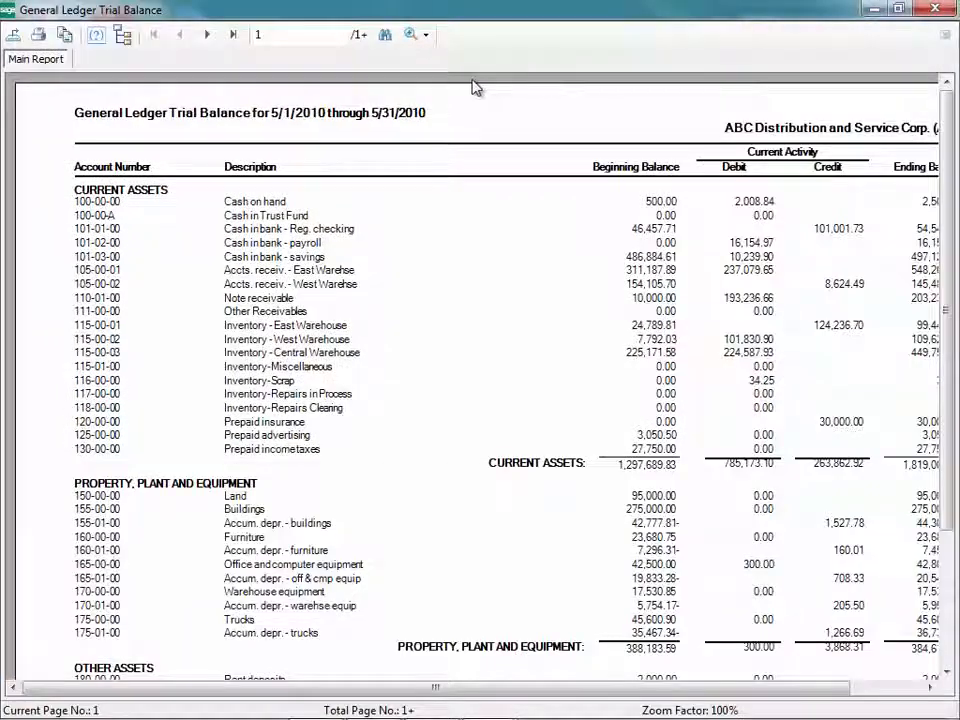
click(232, 34)
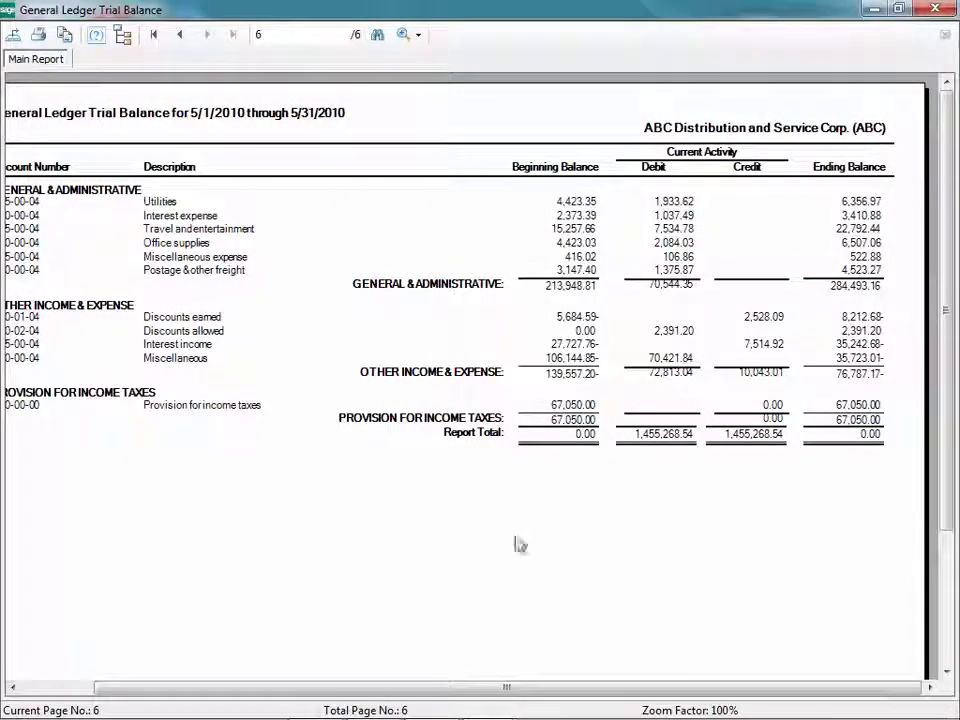
mouse_move(550, 472)
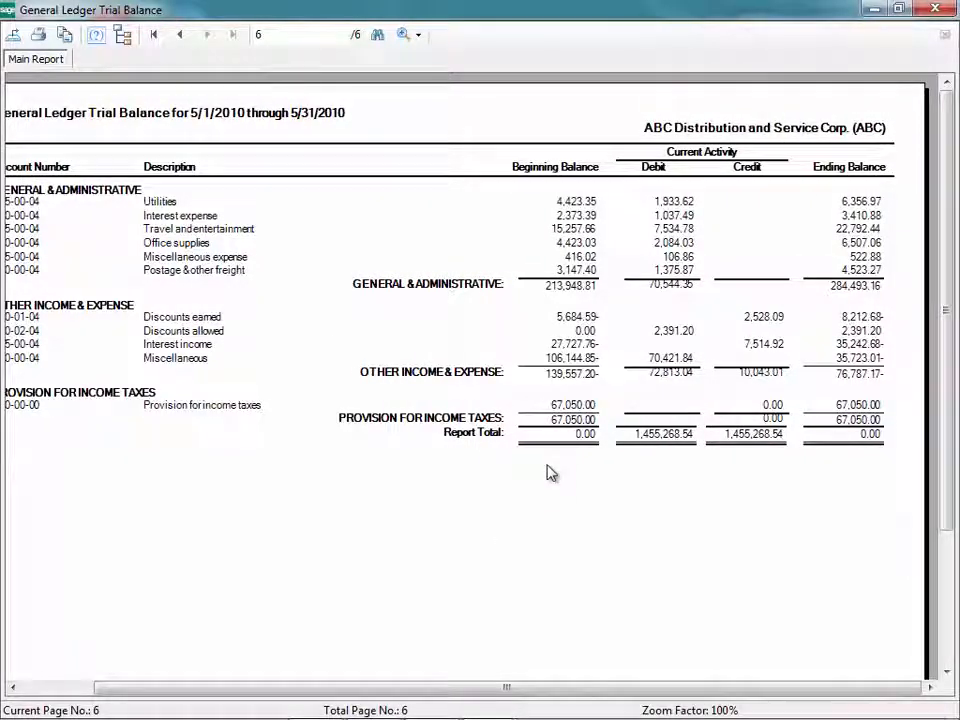